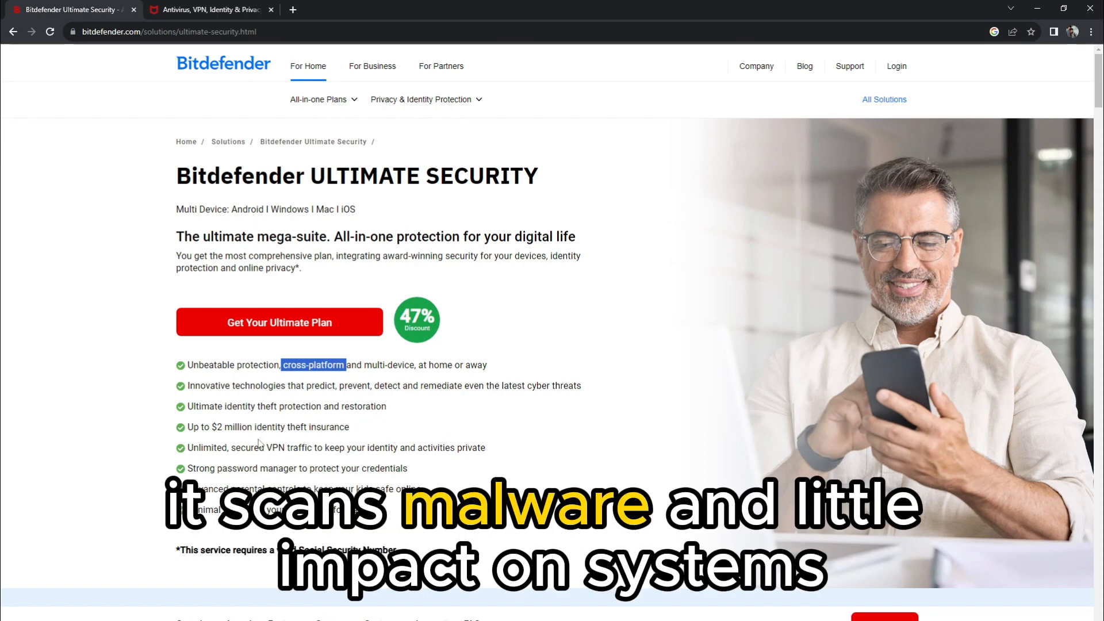
mouse_move(405, 427)
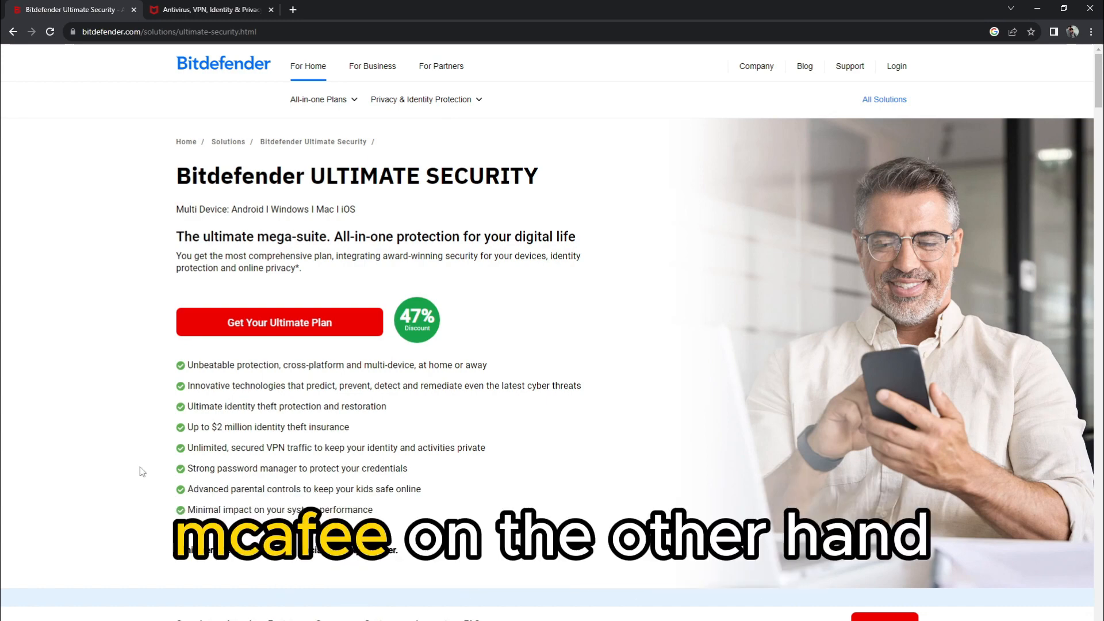
Browse McAfee's feature categories, then return to Bitdefender's Ultimate Security feature list.
click(209, 9)
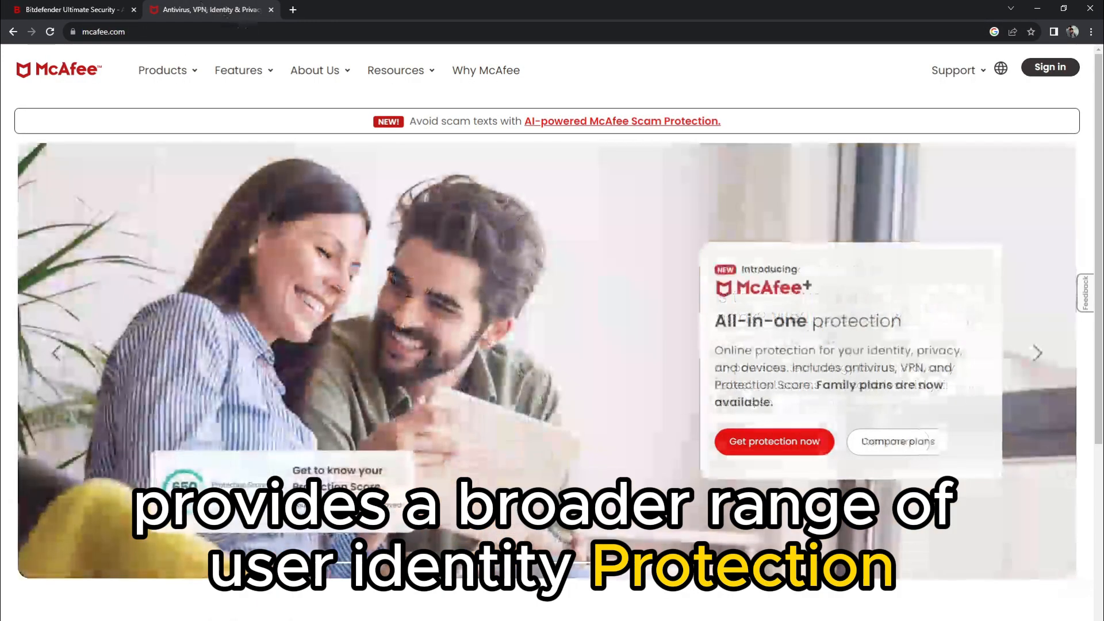
click(239, 70)
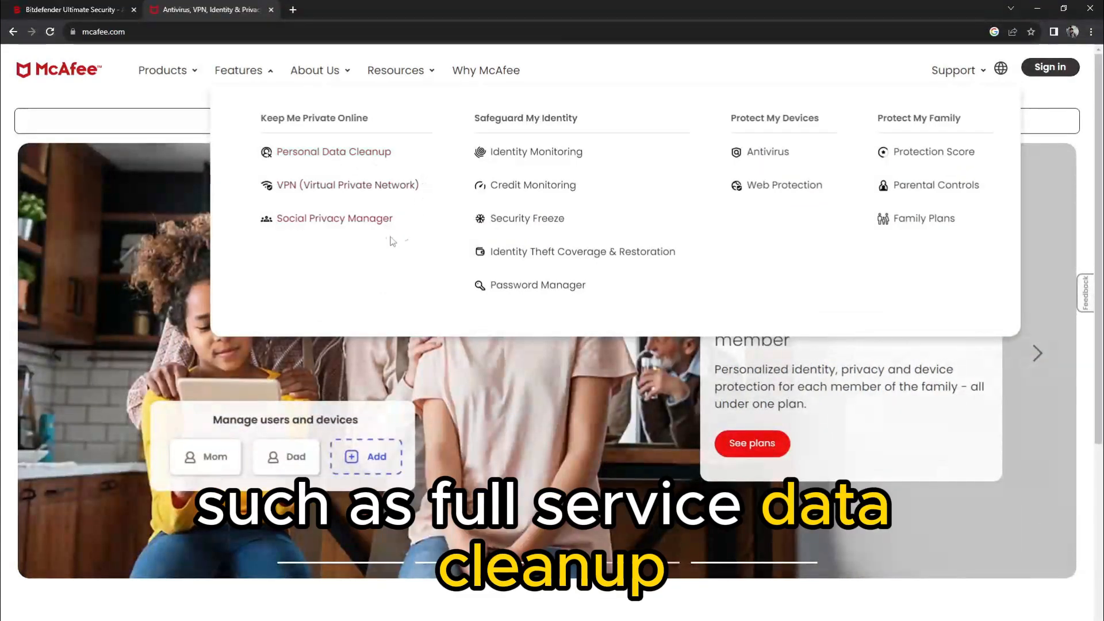
mouse_move(334, 219)
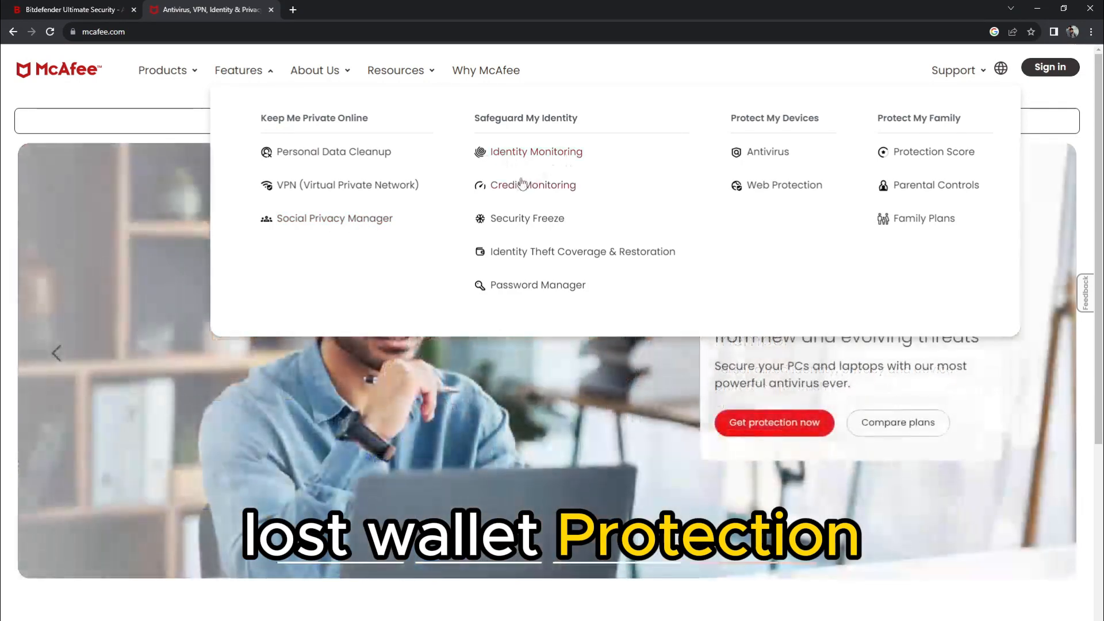
mouse_move(602, 201)
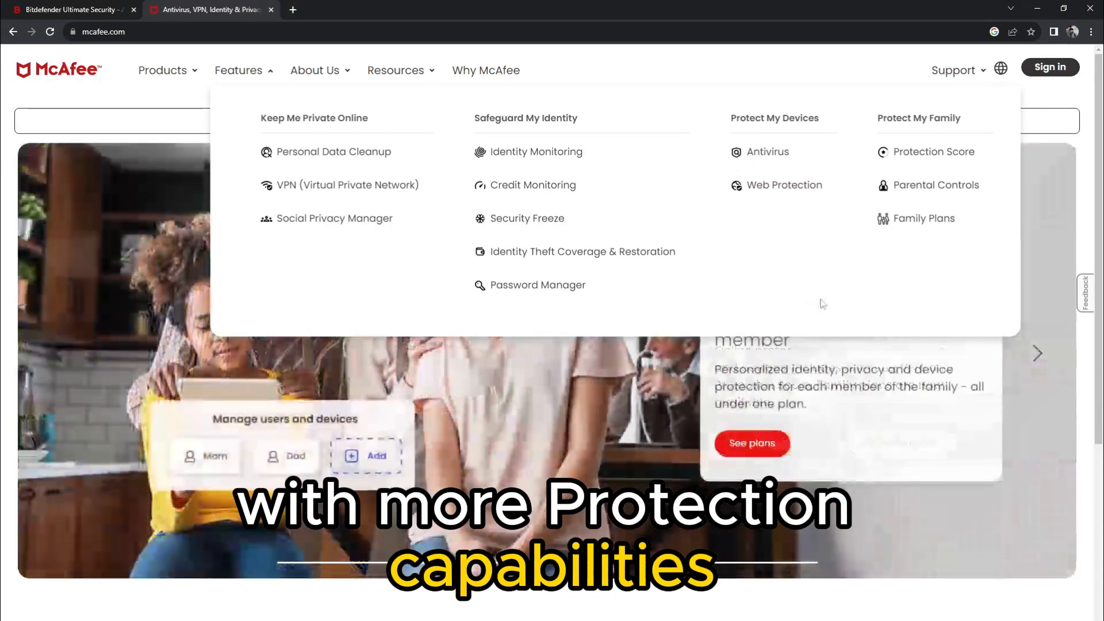
click(71, 9)
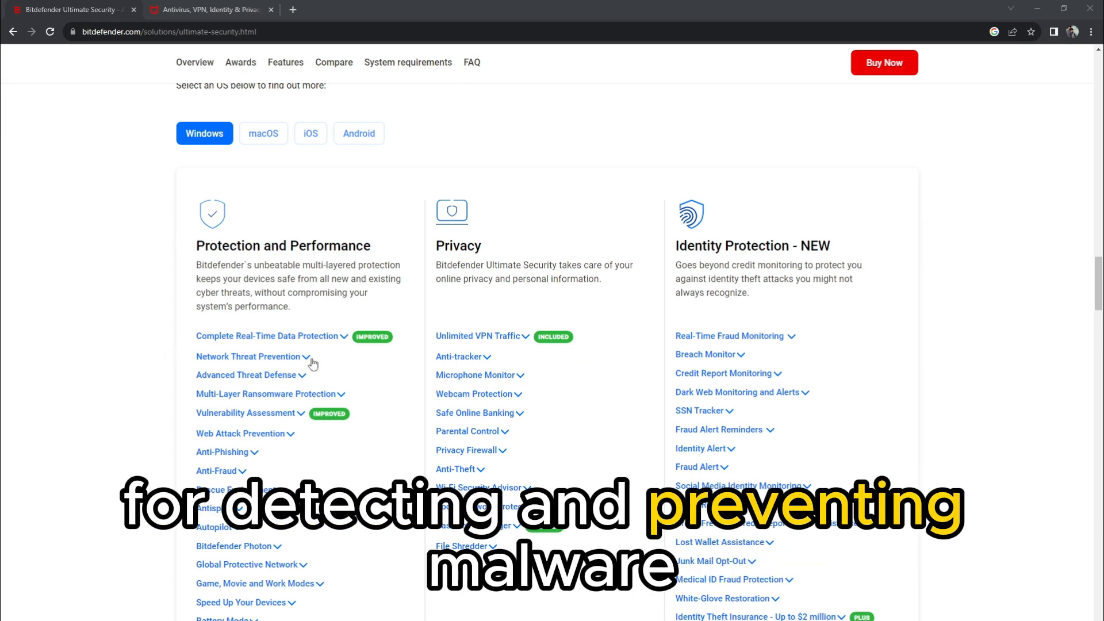
Expand Bitdefender's Network Threat Prevention, Advanced Threat Defense and Anti-Fraud descriptions, then return to McAfee.
click(248, 357)
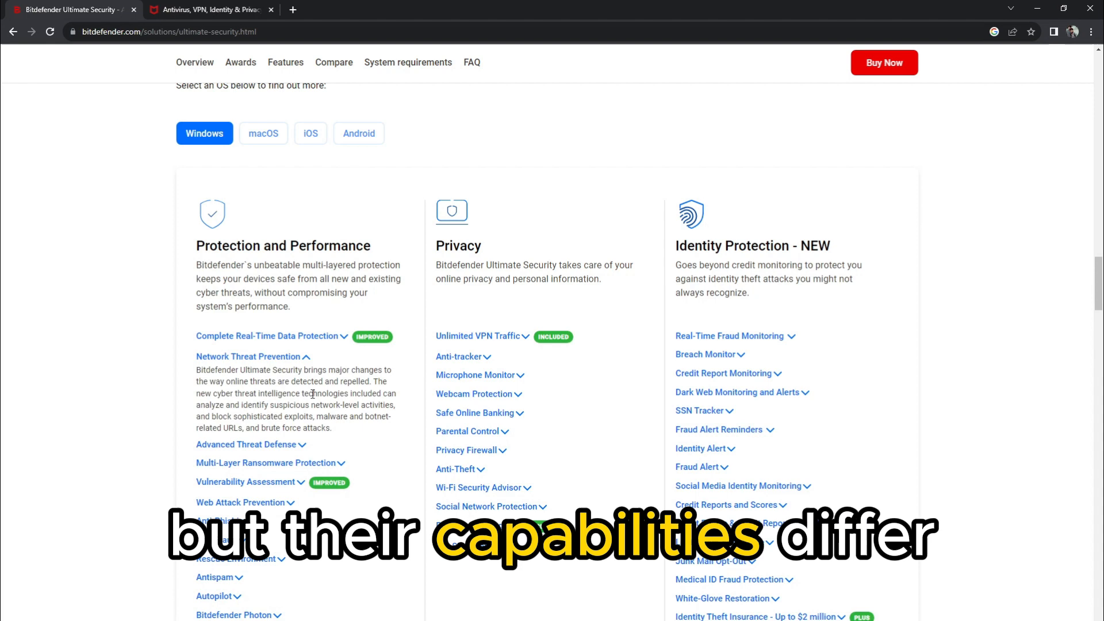
click(248, 374)
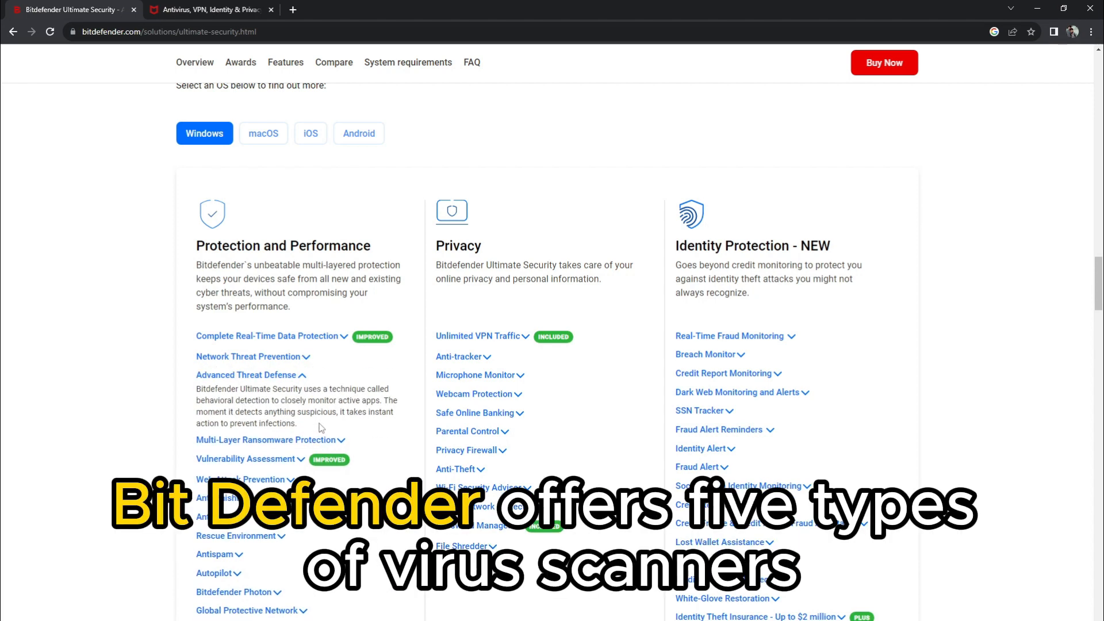
scroll(down, 3)
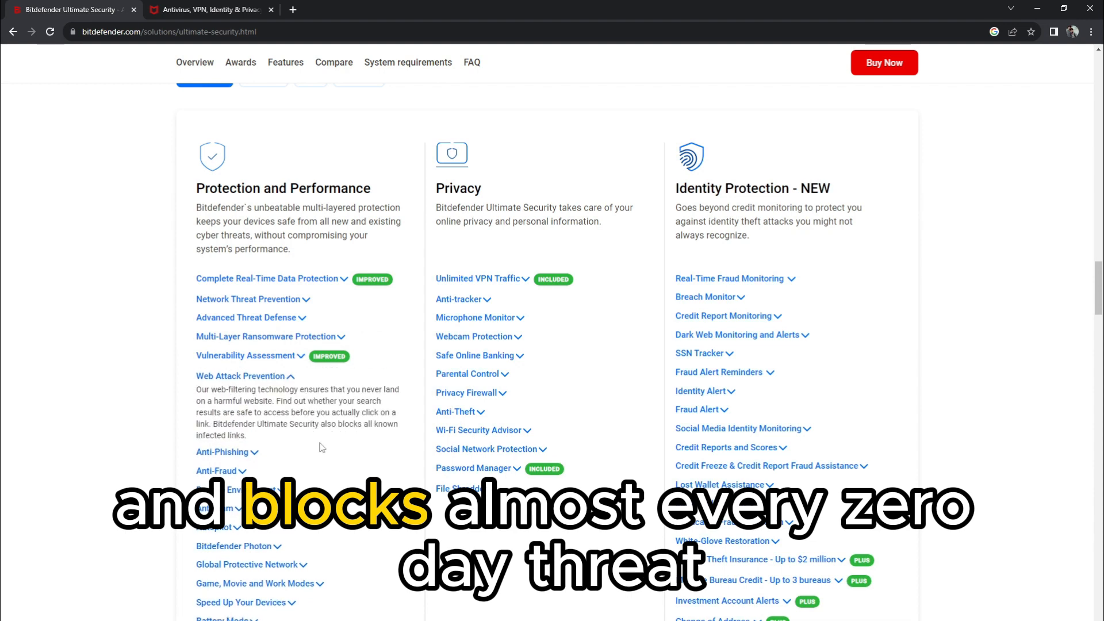
click(223, 395)
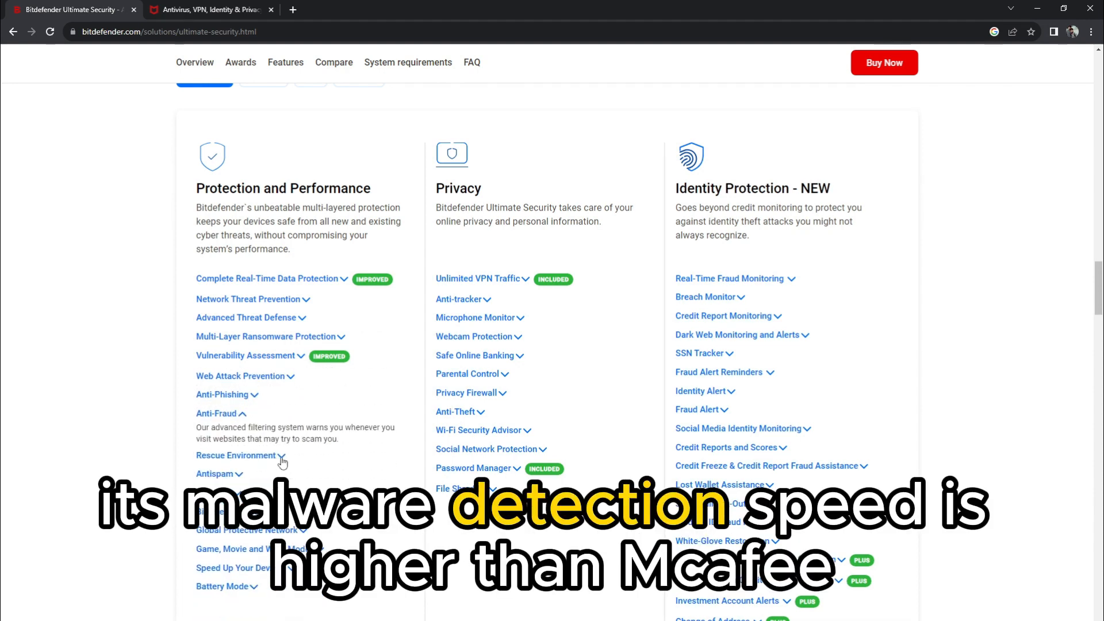
click(239, 455)
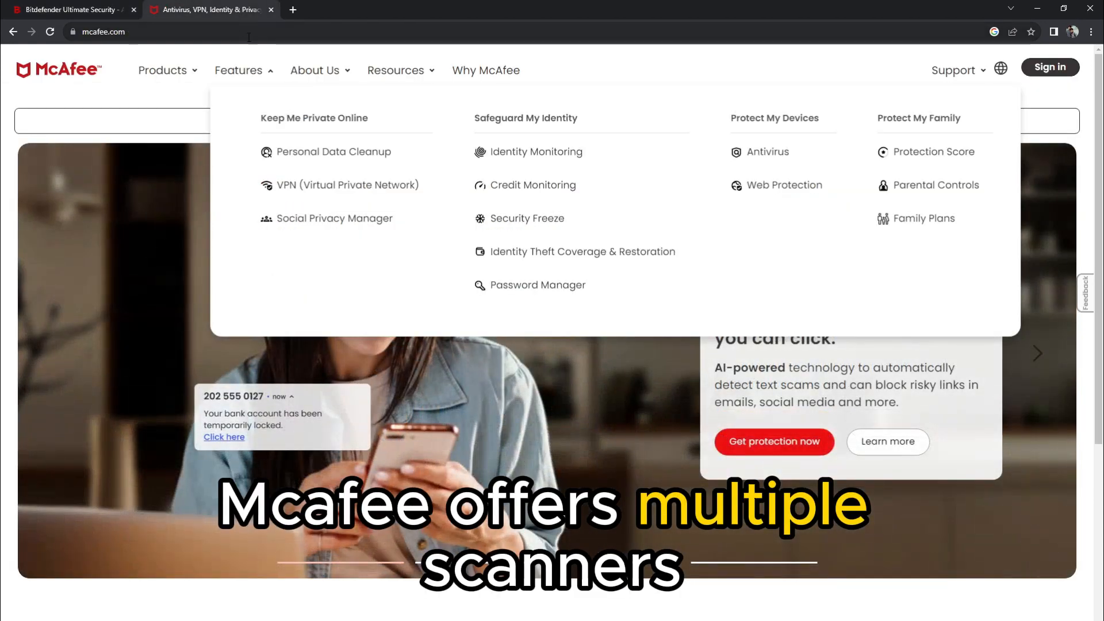
Show McAfee's product categories: all-in-one plans, device protection and free tools.
click(163, 69)
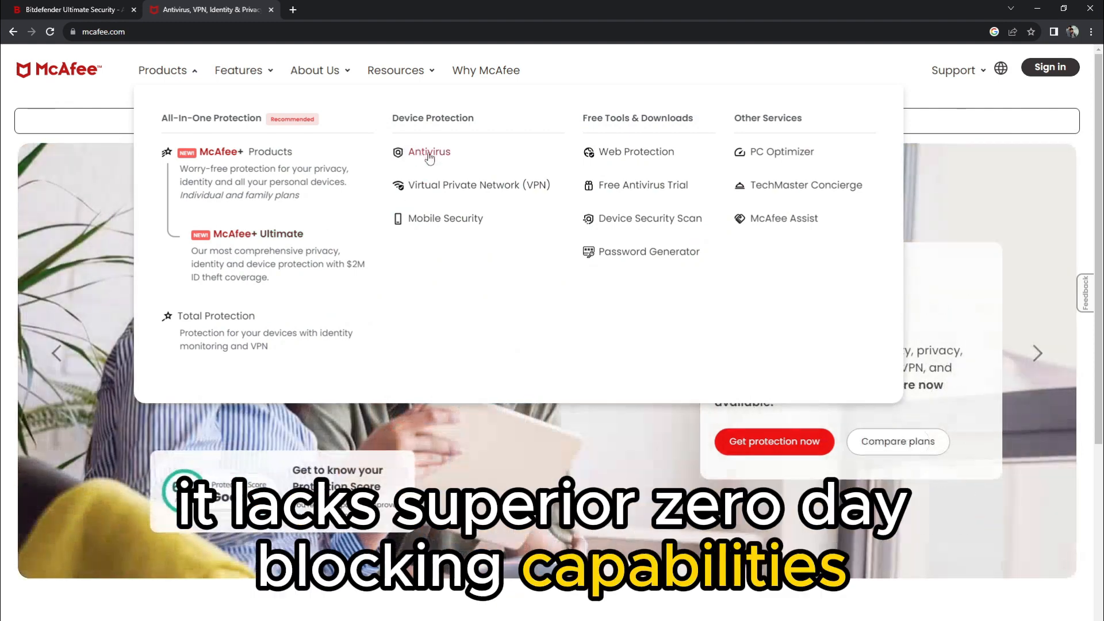
mouse_move(638, 167)
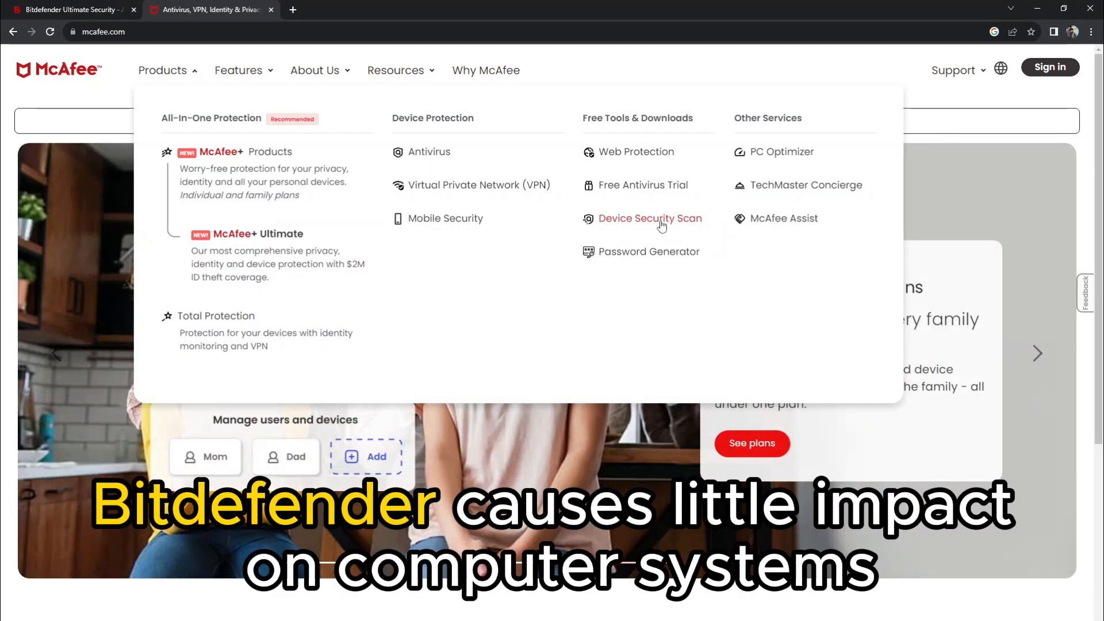
mouse_move(806, 191)
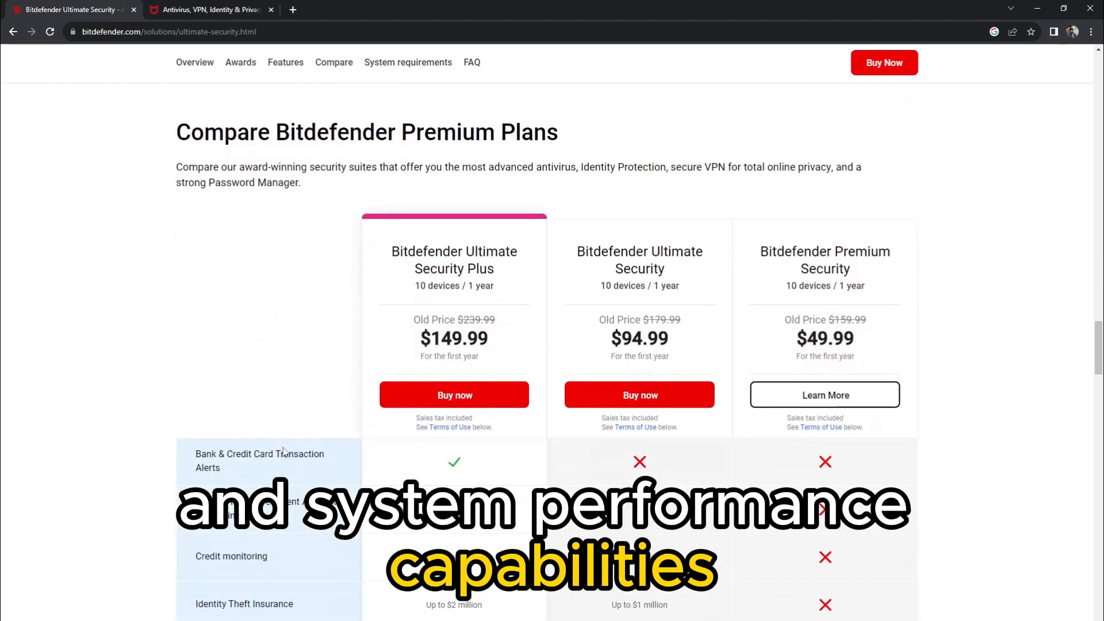
Switch to Bitdefender's Premium VPN product page.
click(208, 9)
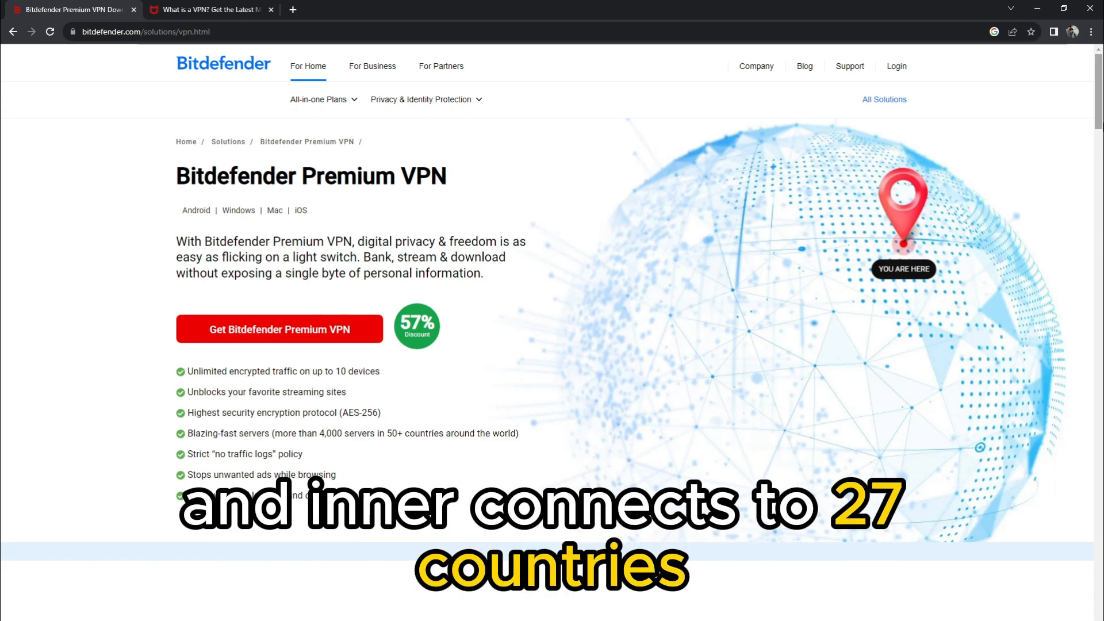
Scroll through Premium VPN pricing and comparison, entering mcafee.com/en-us/vpn.html in the address bar.
scroll(down, 3)
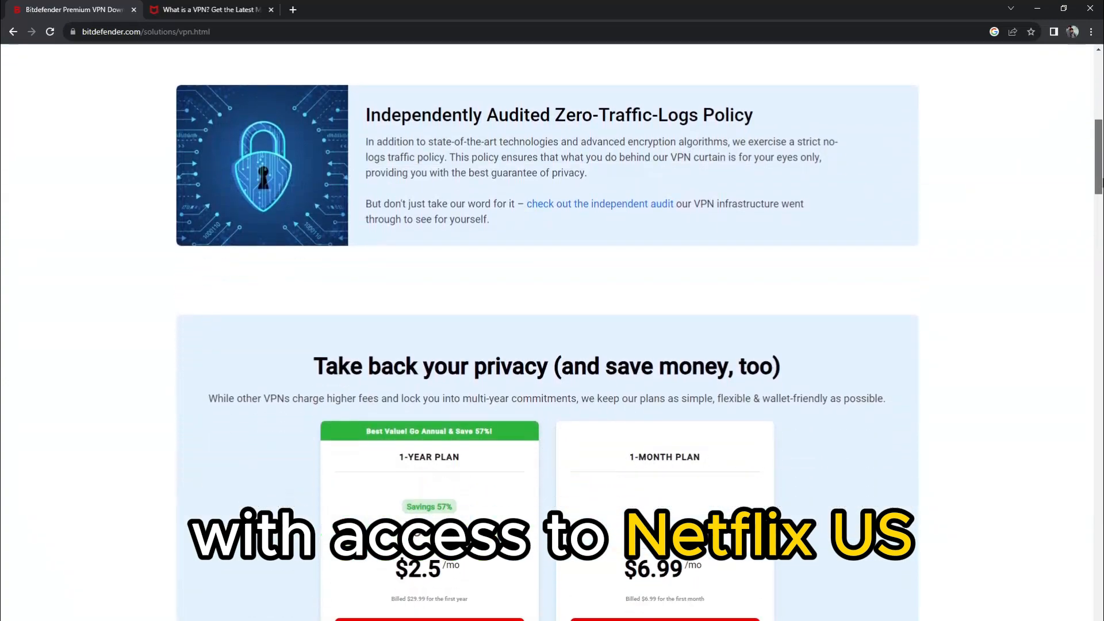
text(mcafee.com/en-us/vpn.html)
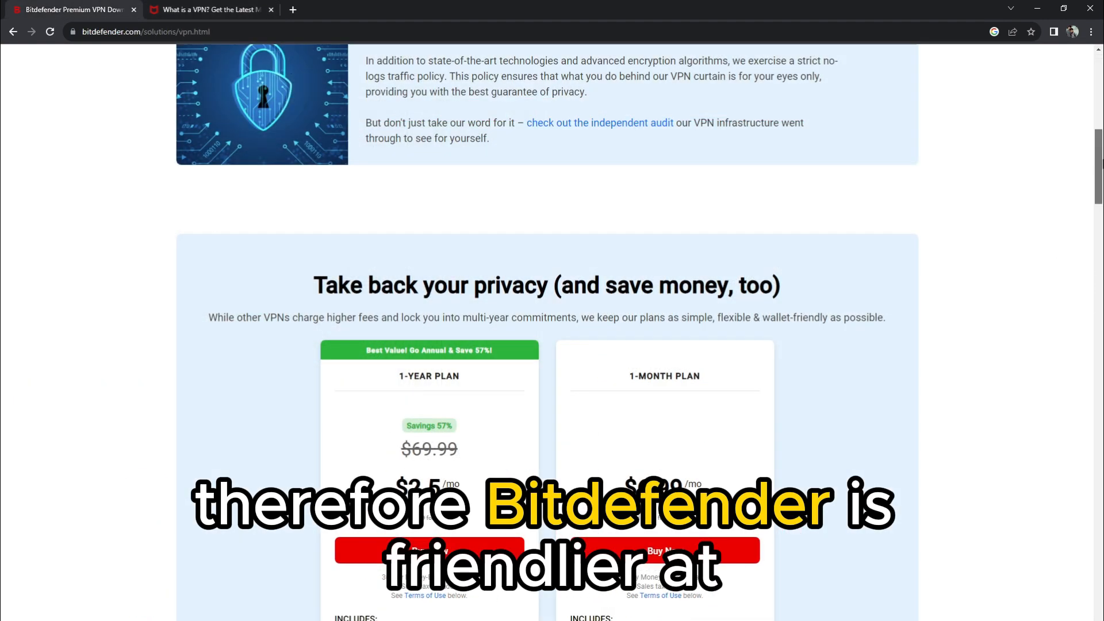
scroll(down, 3)
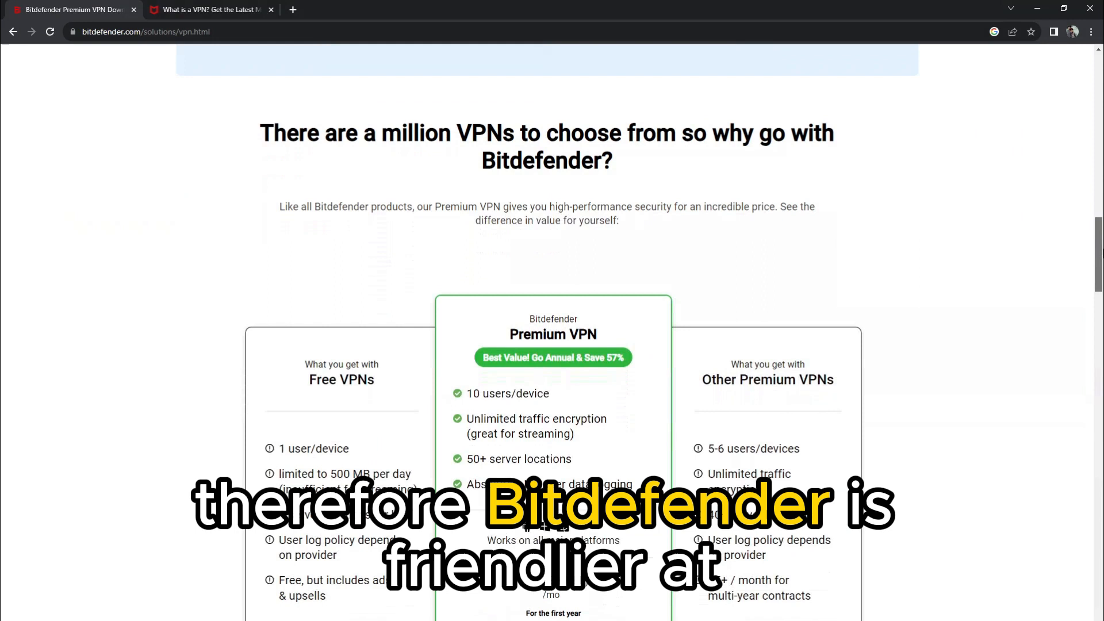
scroll(down, 3)
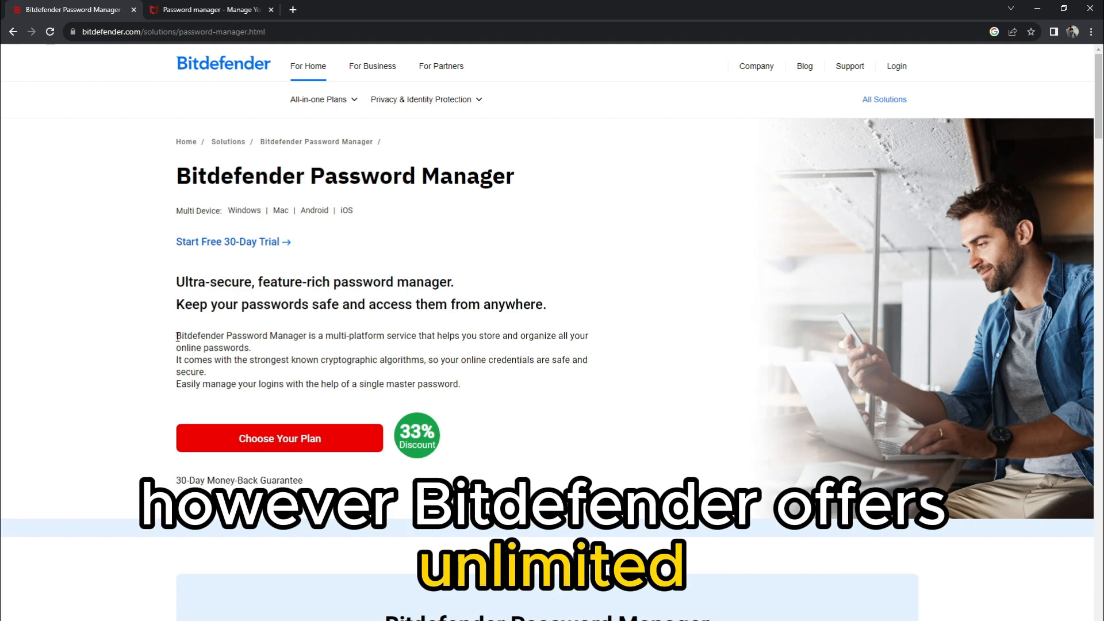
drag(176, 336, 386, 335)
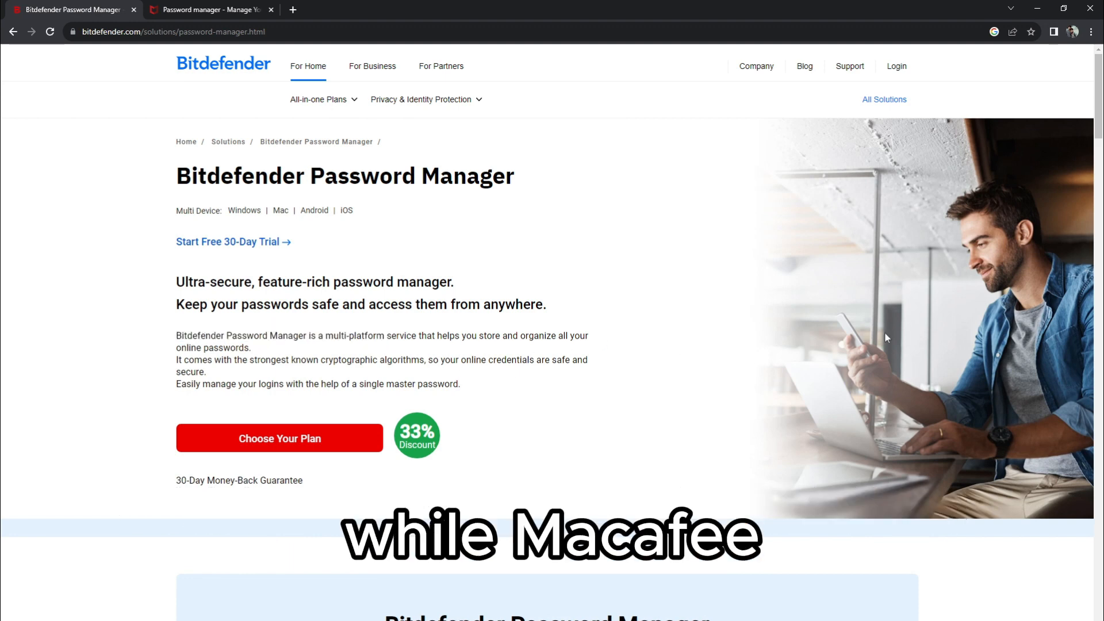
click(207, 9)
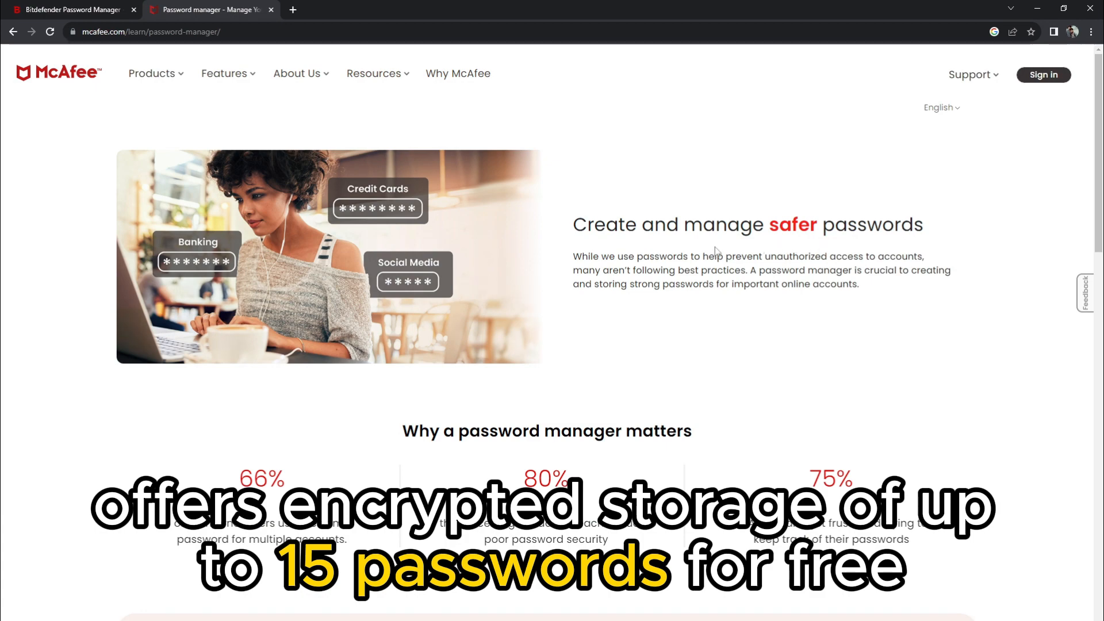
click(69, 10)
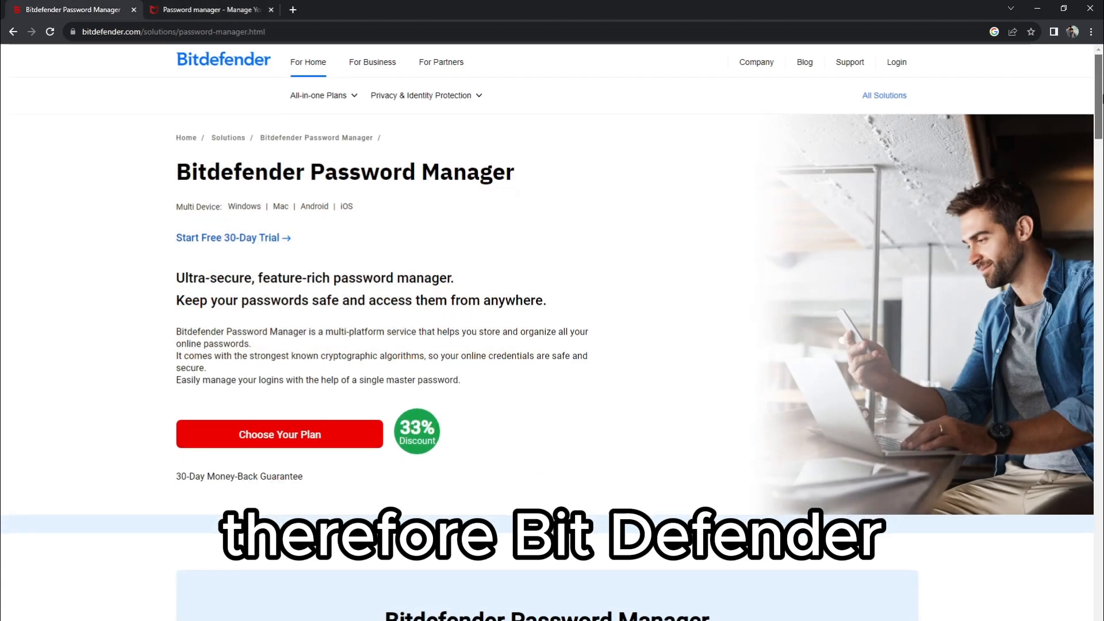
scroll(down, 3)
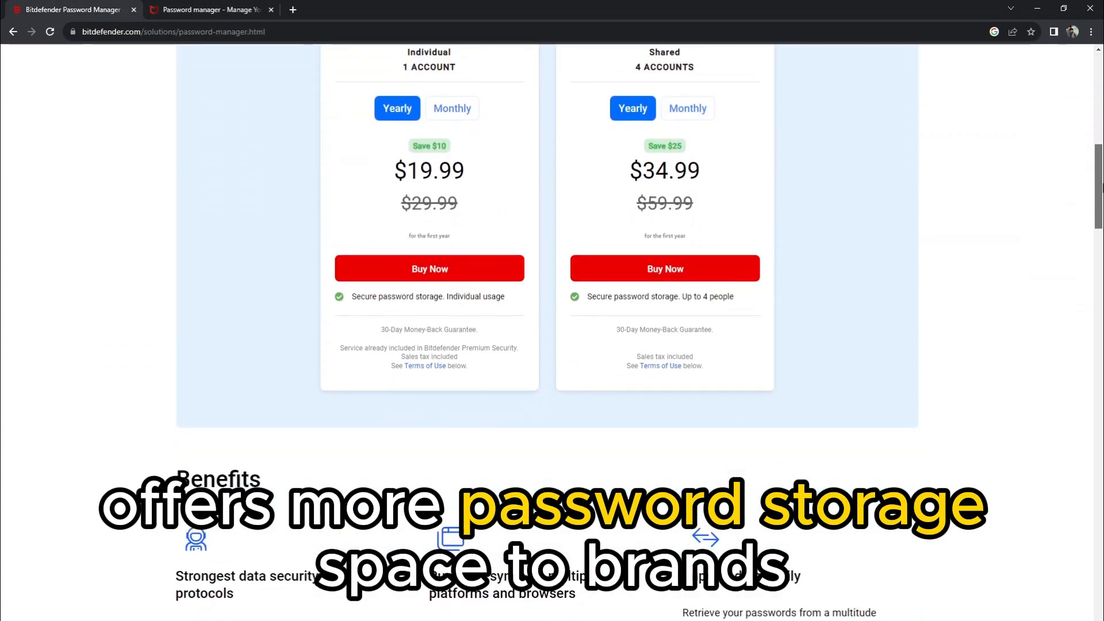
scroll(up, 3)
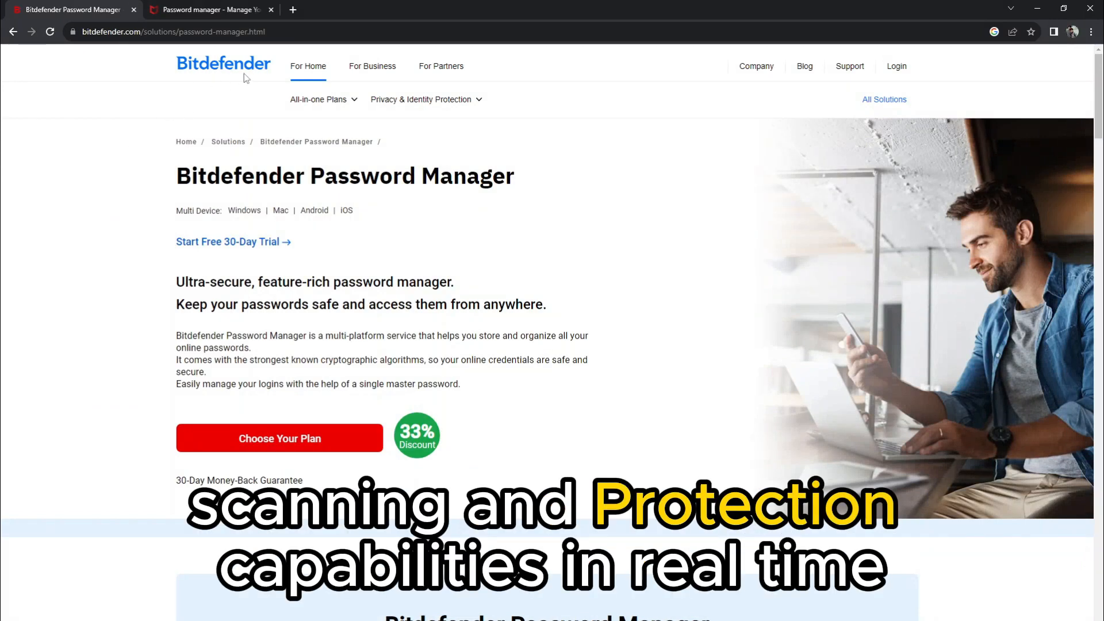
click(208, 9)
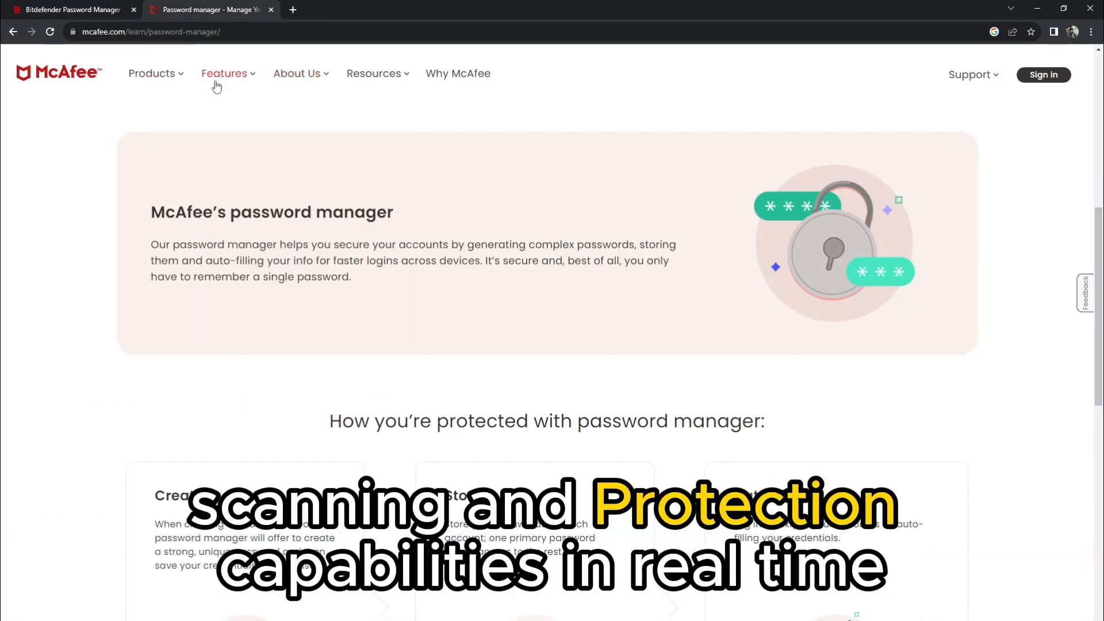
click(224, 73)
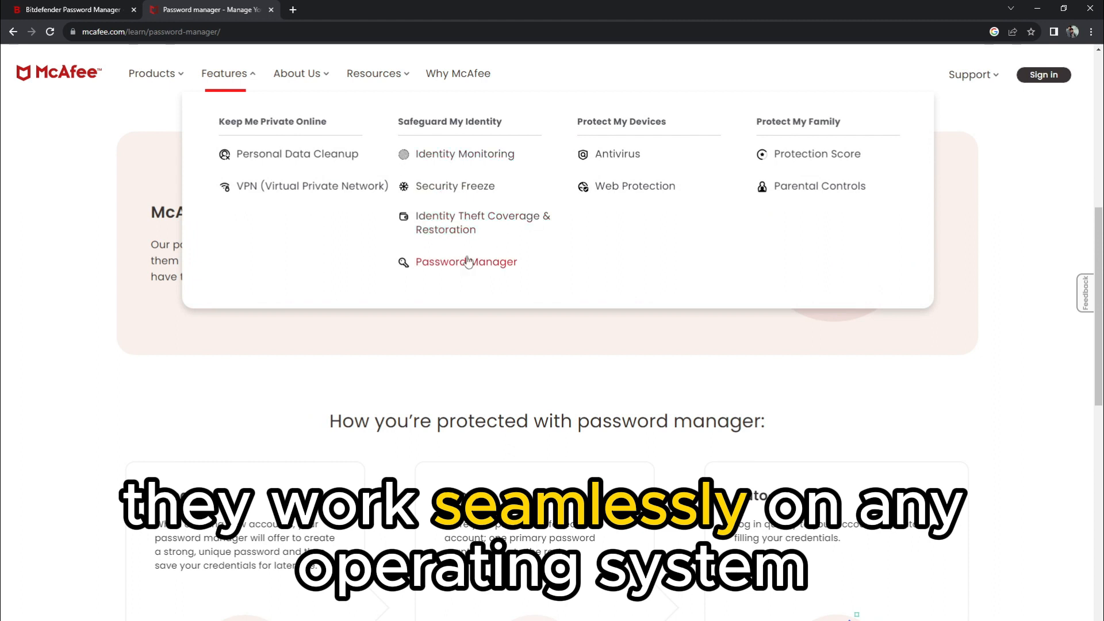
mouse_move(648, 201)
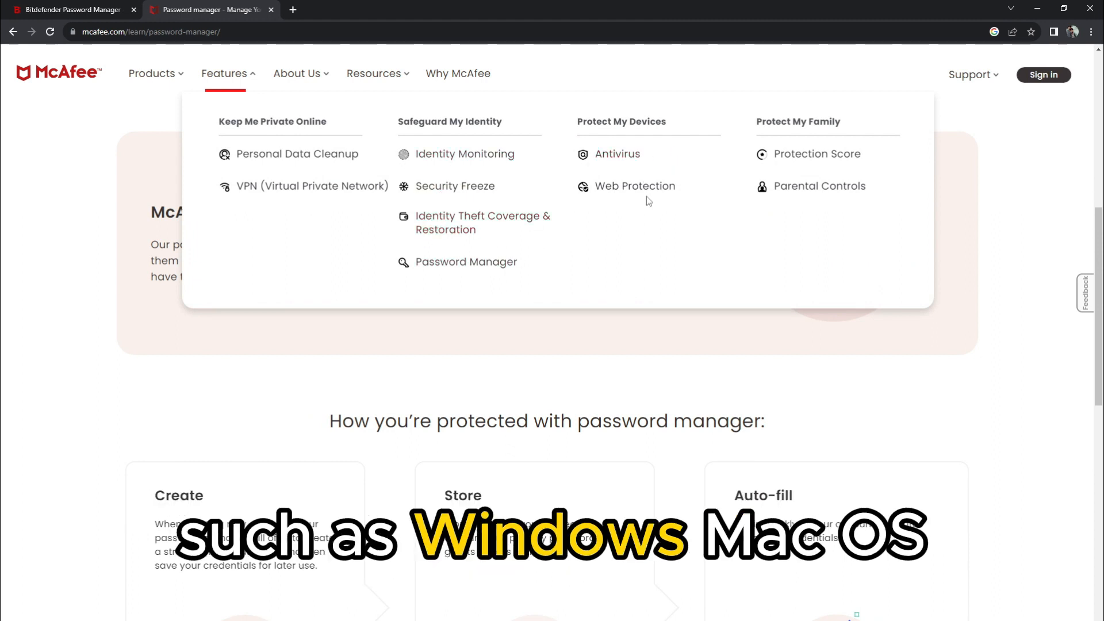
click(70, 9)
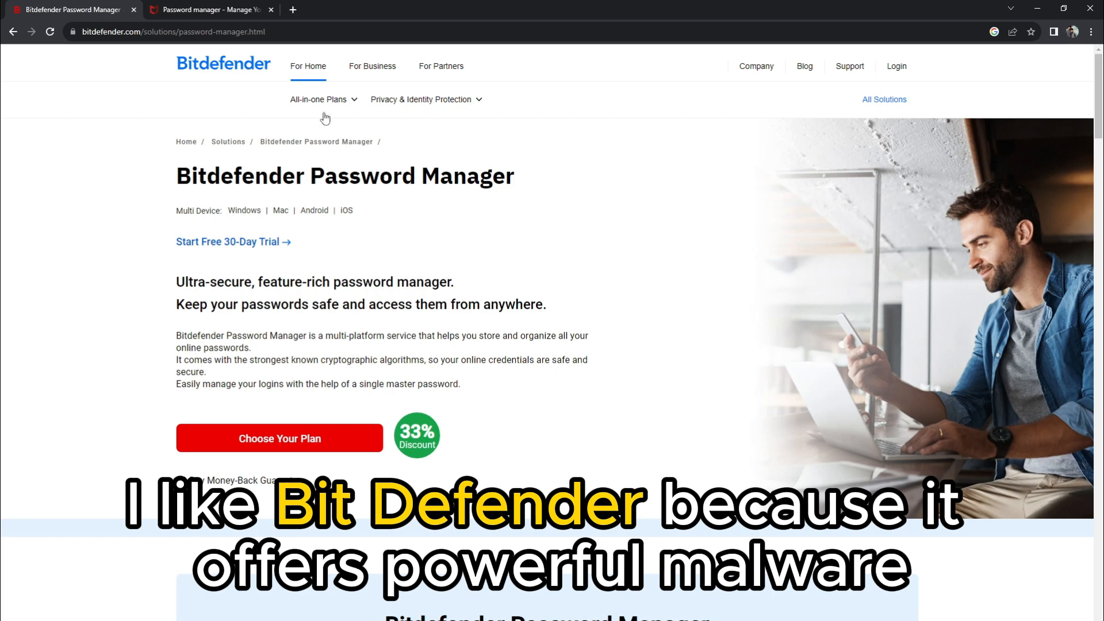
click(318, 99)
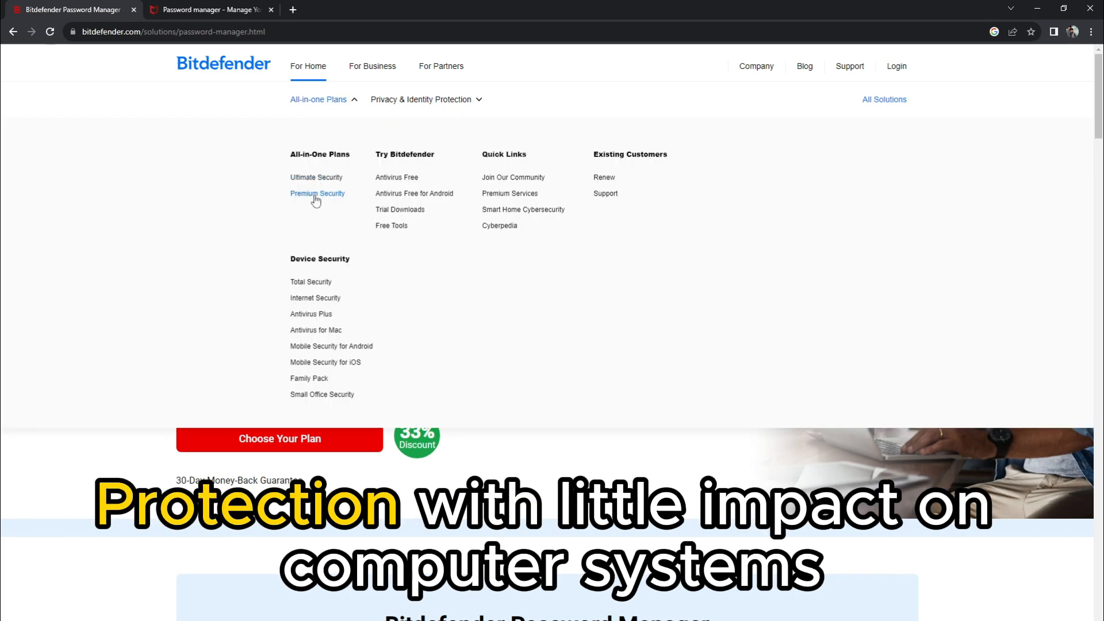
mouse_move(308, 379)
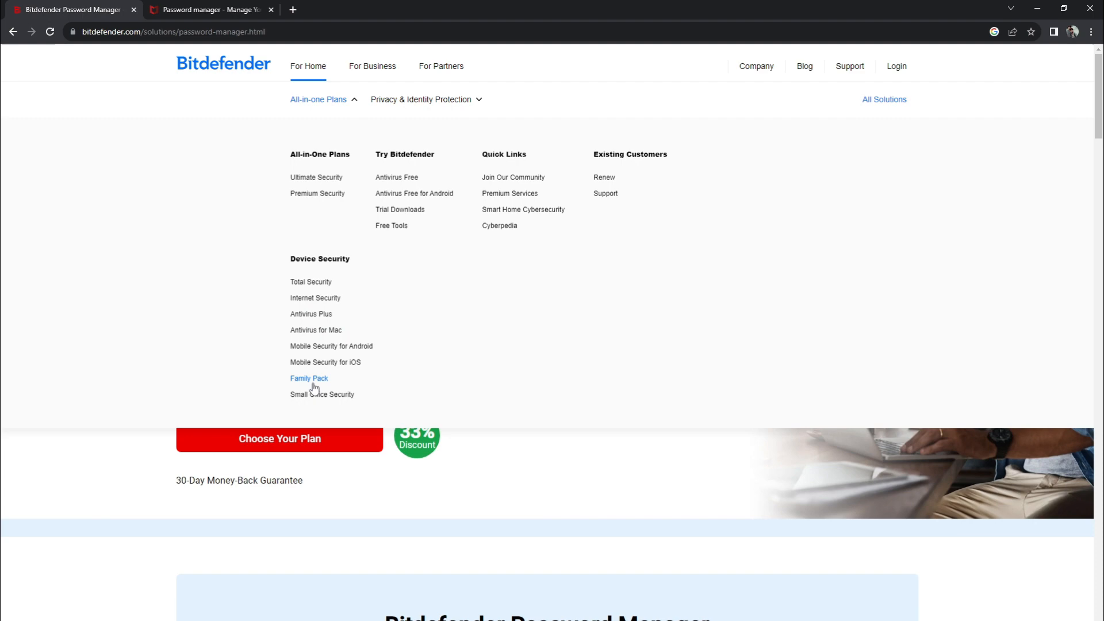
click(207, 9)
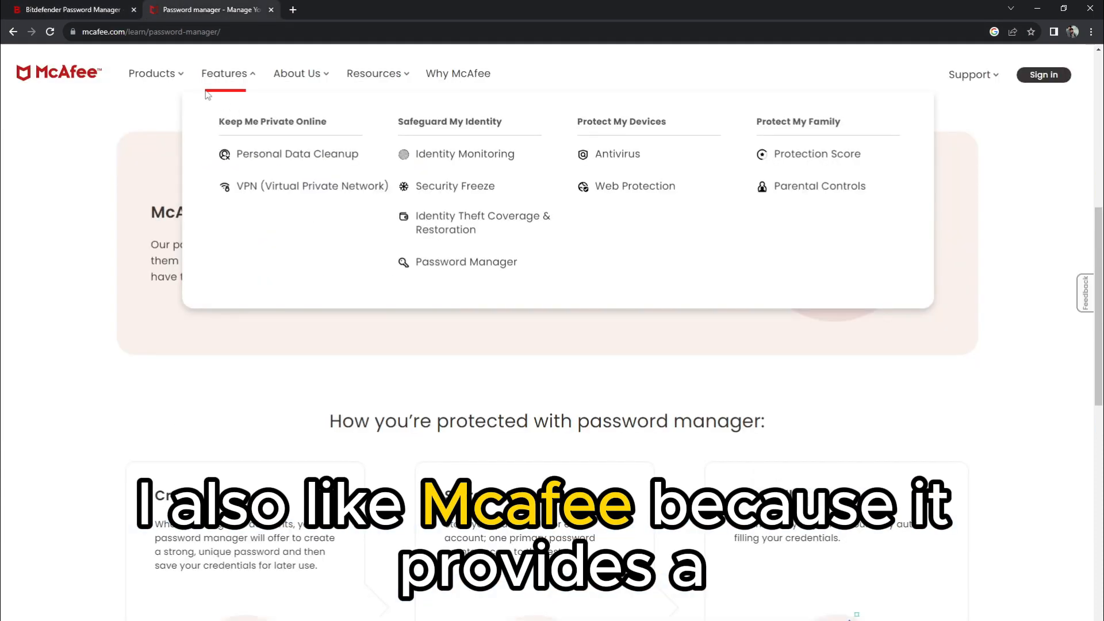
click(152, 74)
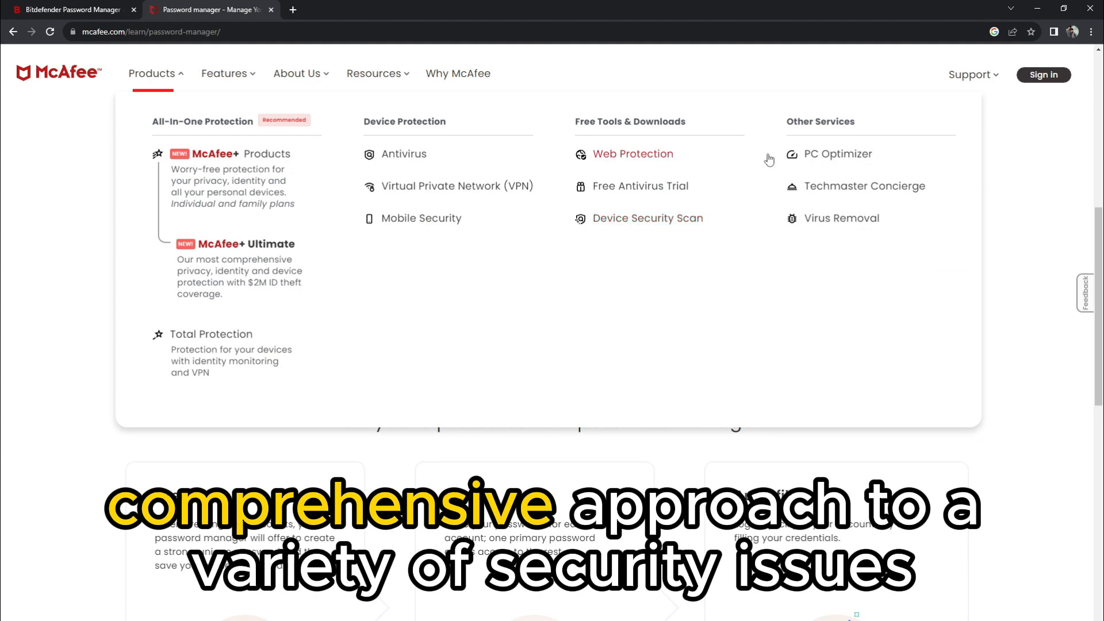
click(70, 9)
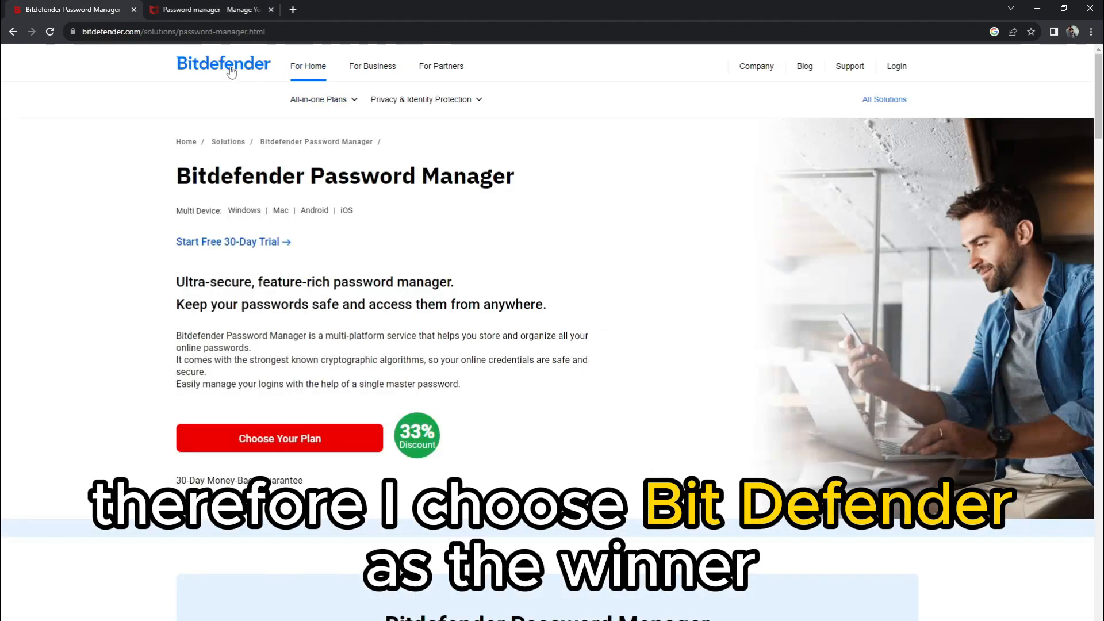
click(318, 100)
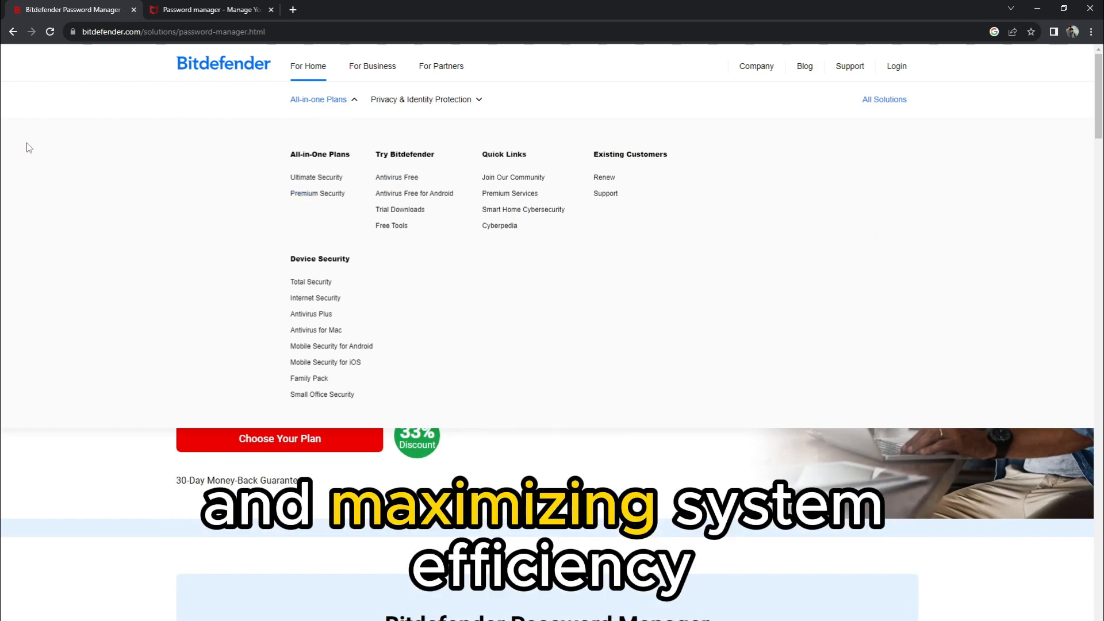
scroll(down, 3)
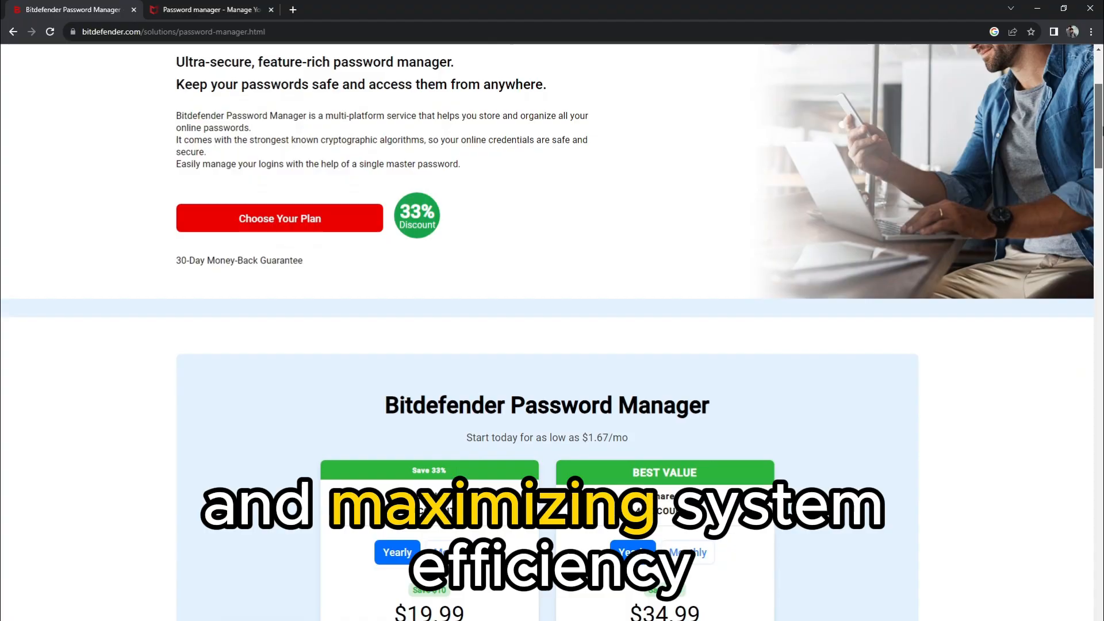